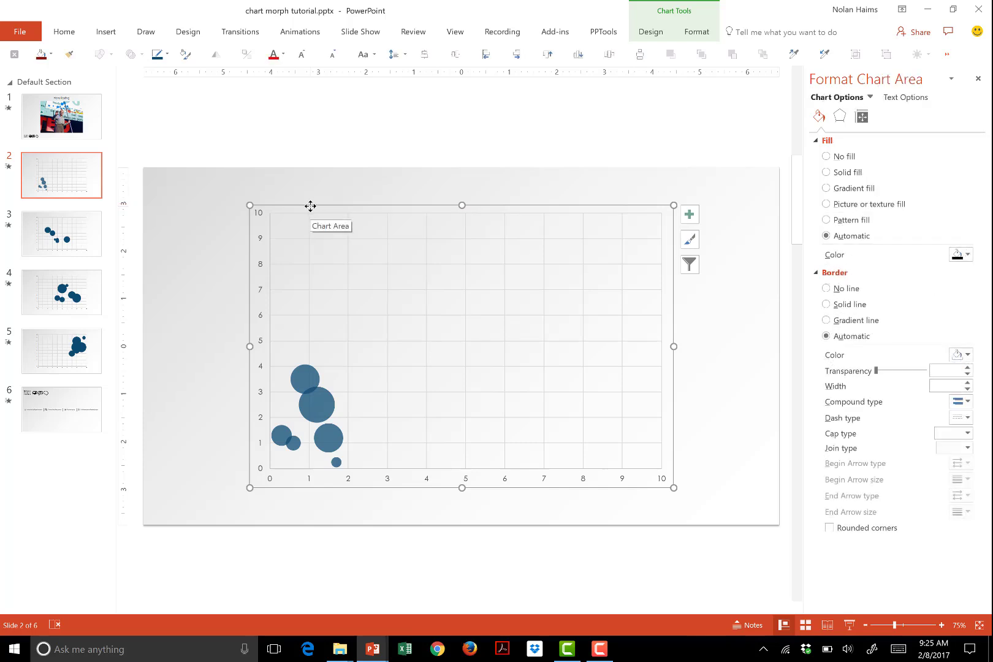
mouse_move(328, 405)
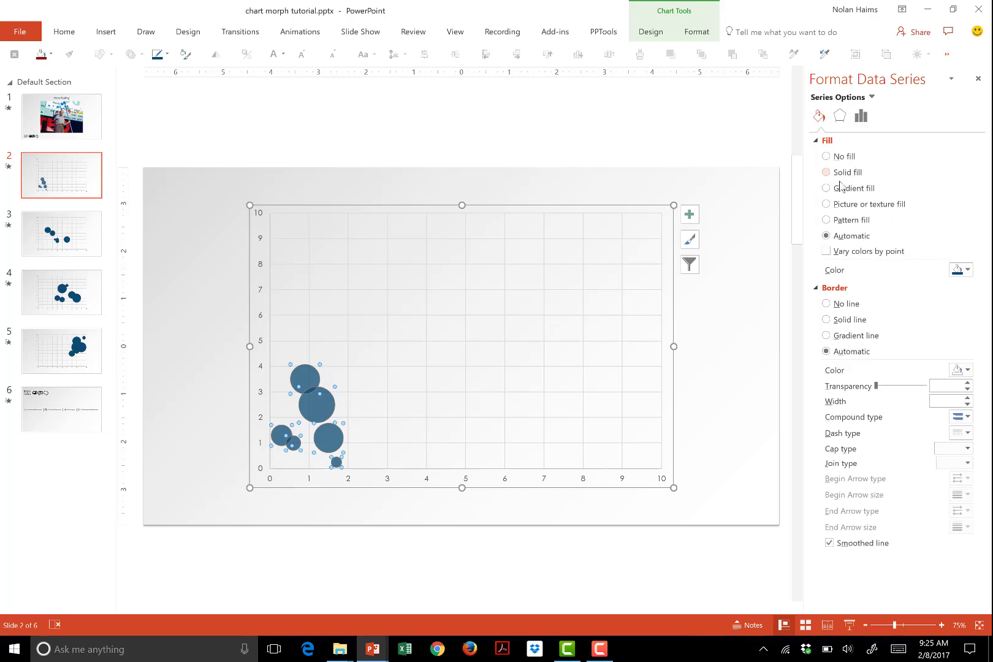
mouse_move(324, 415)
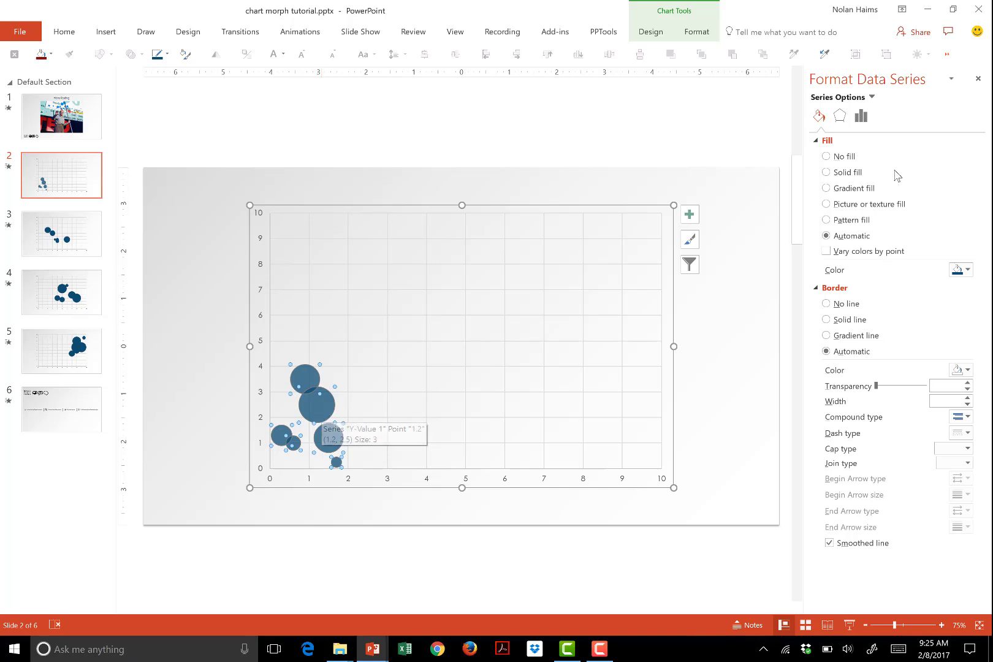
mouse_move(842, 177)
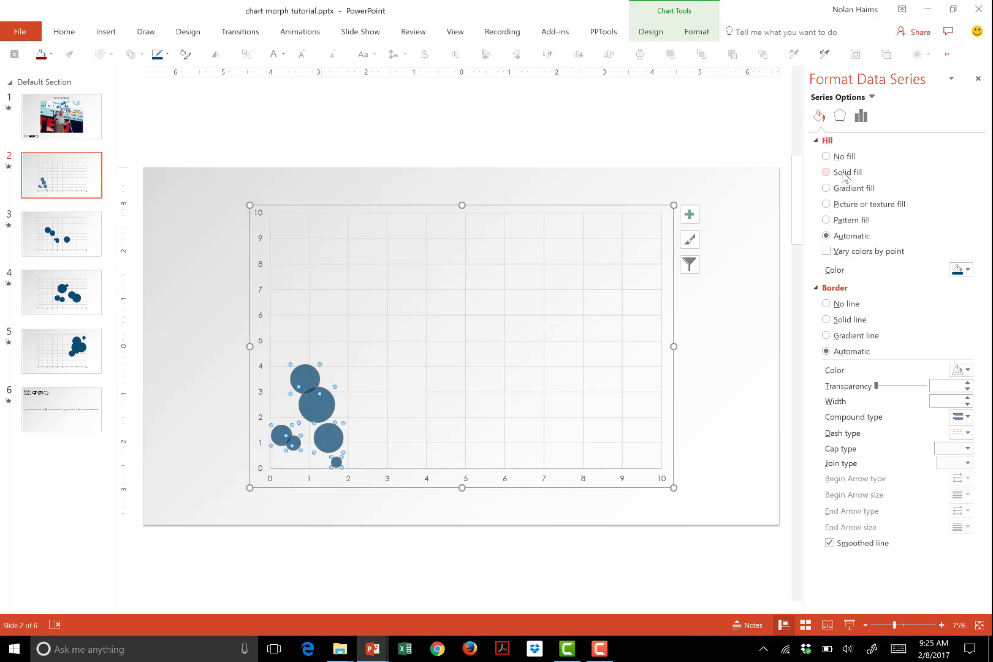
- Paste slide 2's bubble chart back via Paste Special as a Picture (Enhanced Metafile)
click(825, 172)
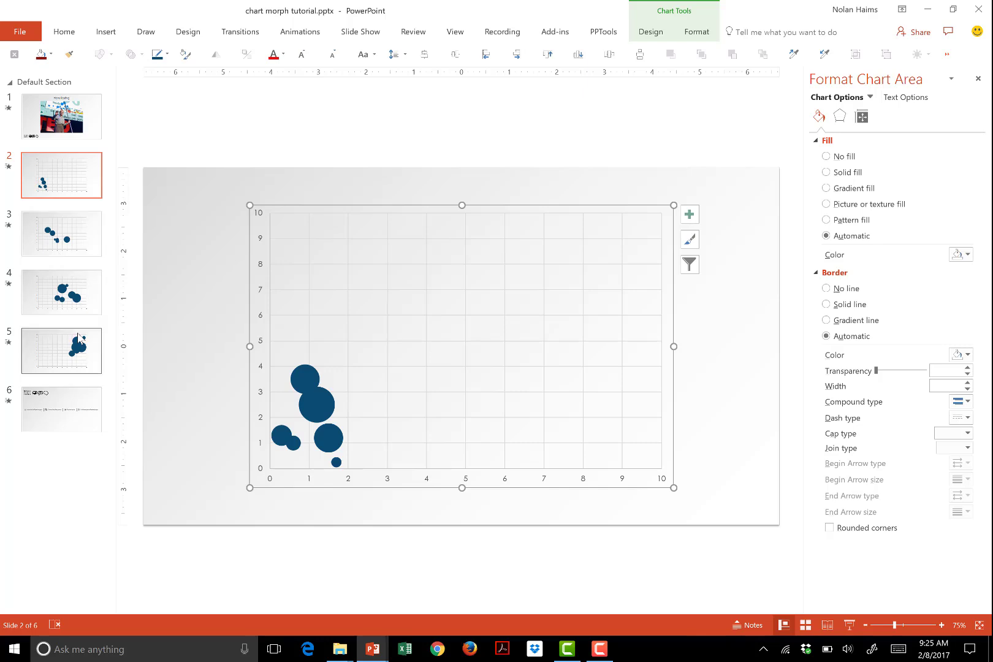
mouse_move(369, 209)
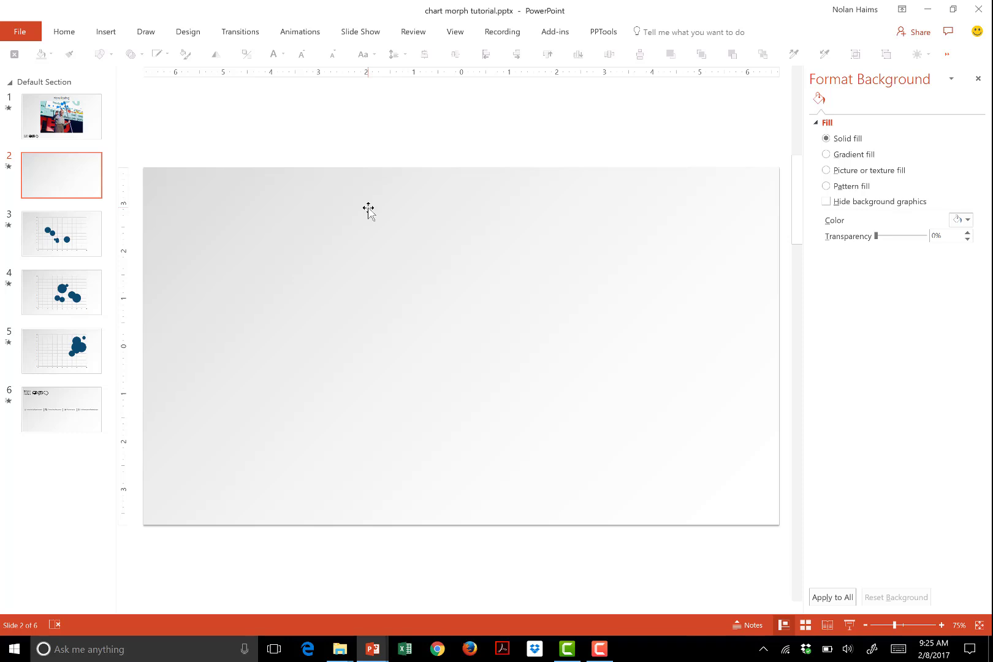
click(64, 32)
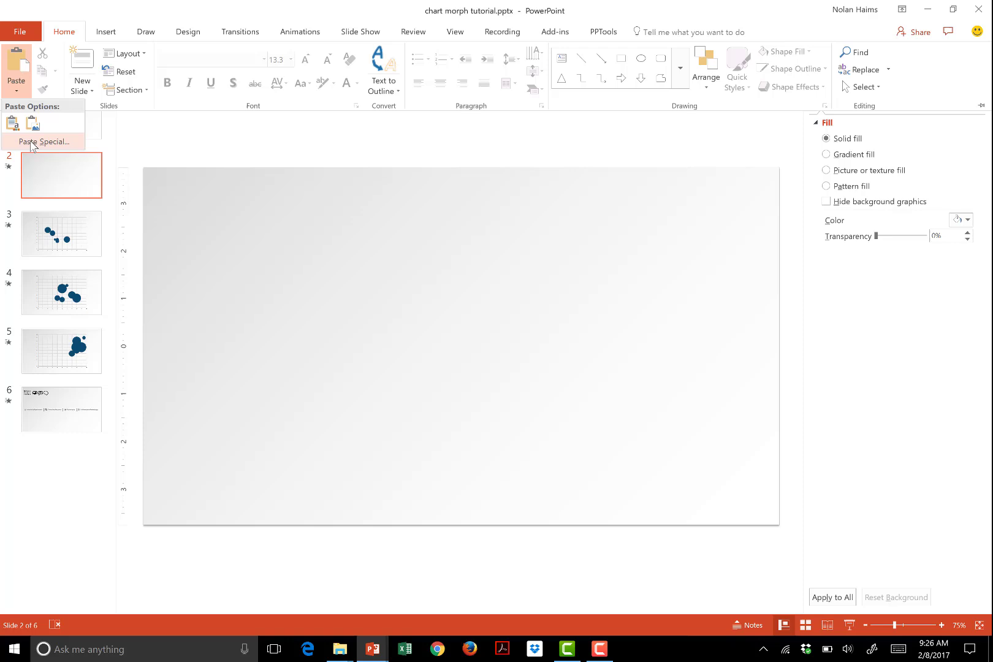
click(44, 141)
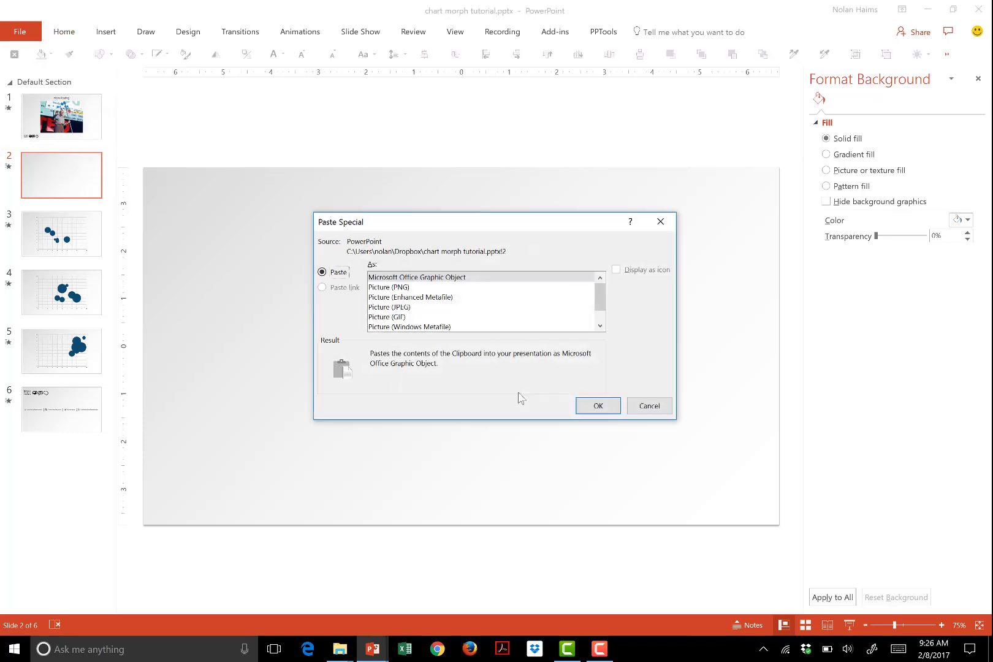
click(410, 297)
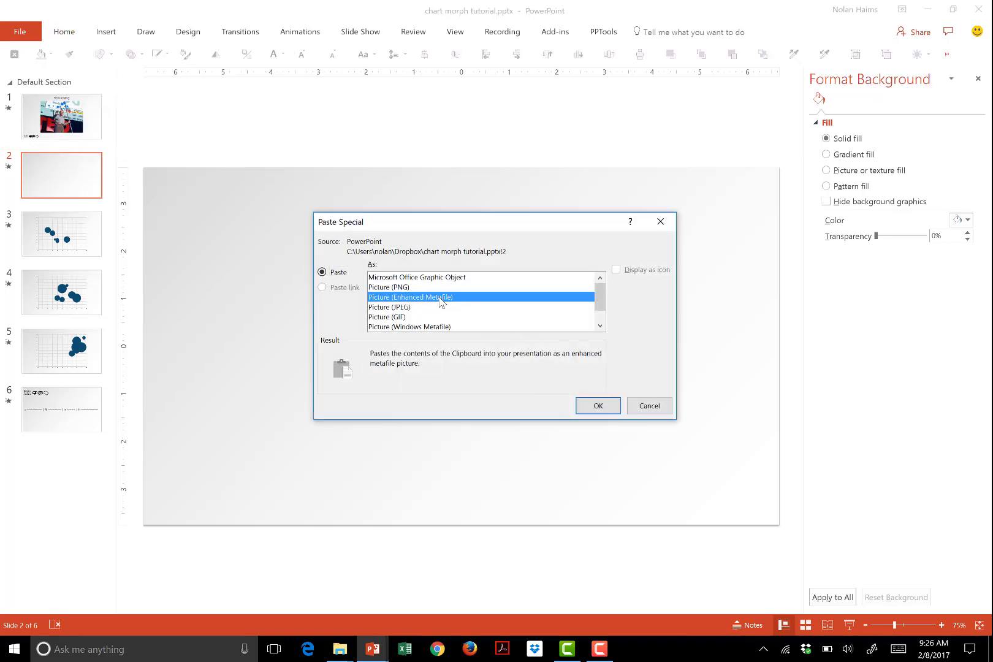
click(597, 406)
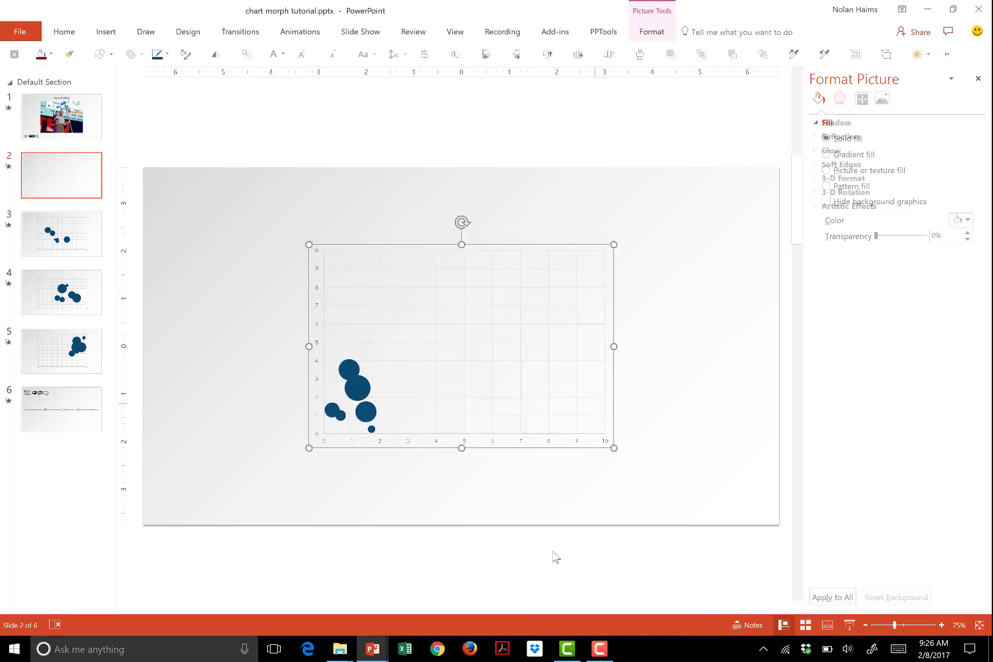
click(840, 98)
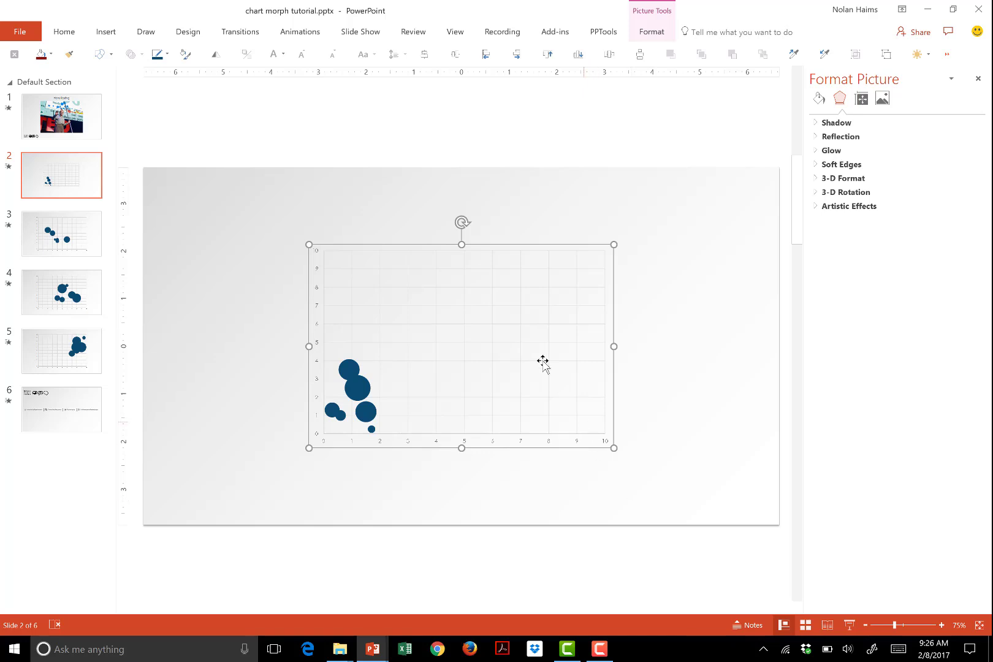
- Convert slide 2's chart picture to a drawing object and ungroup it into individual shapes
right_click(543, 361)
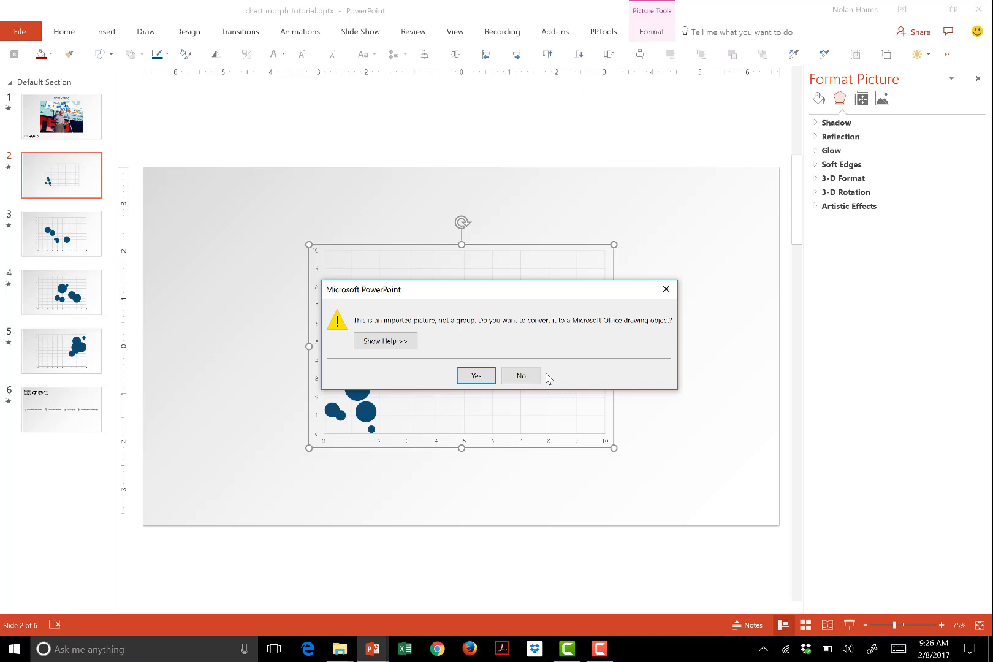
click(476, 375)
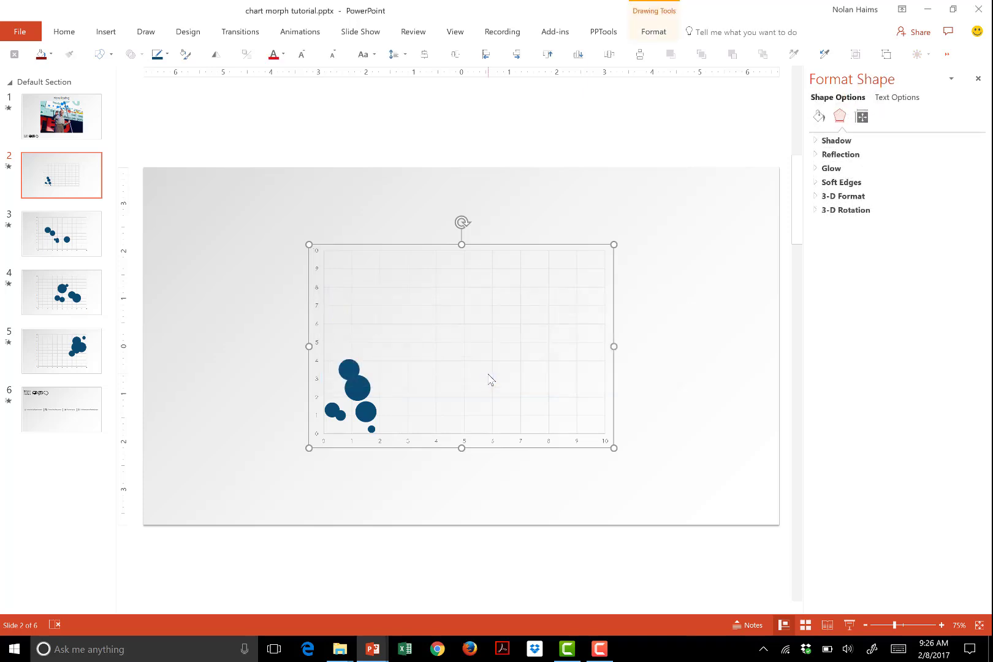
right_click(493, 367)
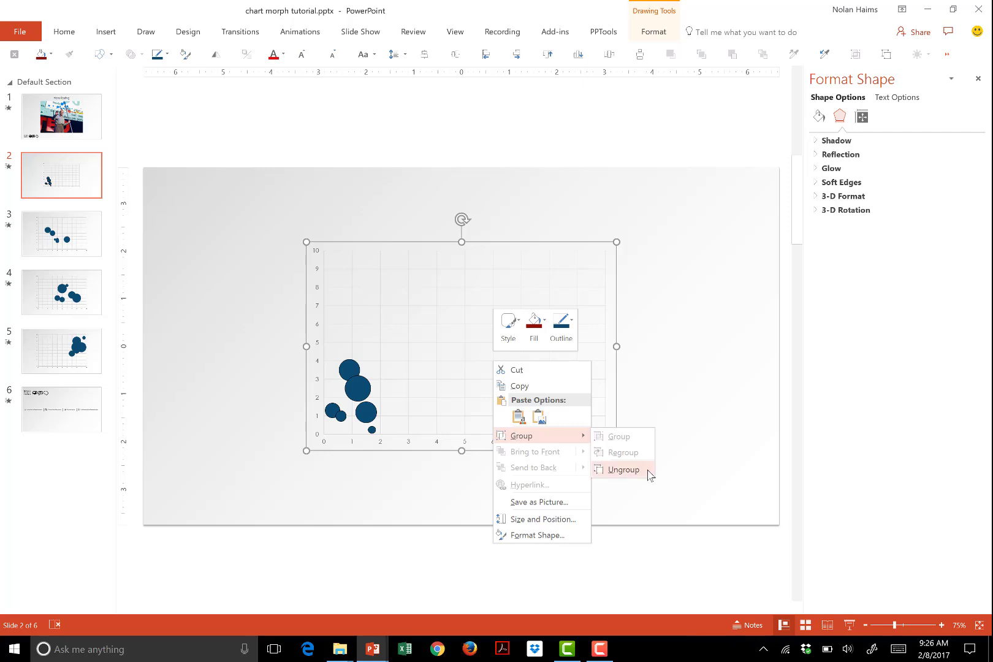
click(623, 470)
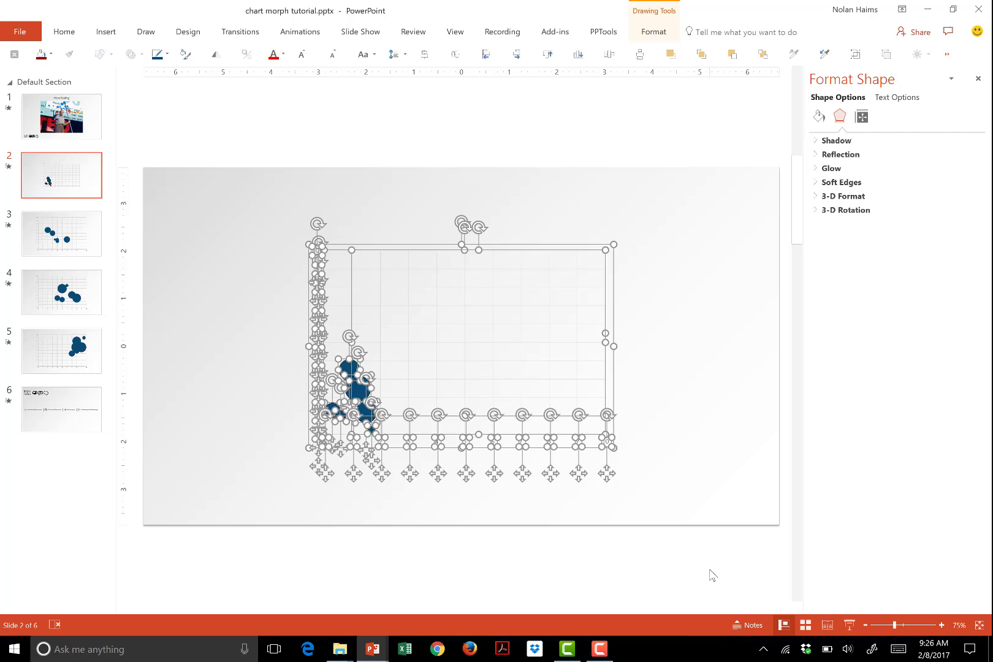
mouse_move(405, 352)
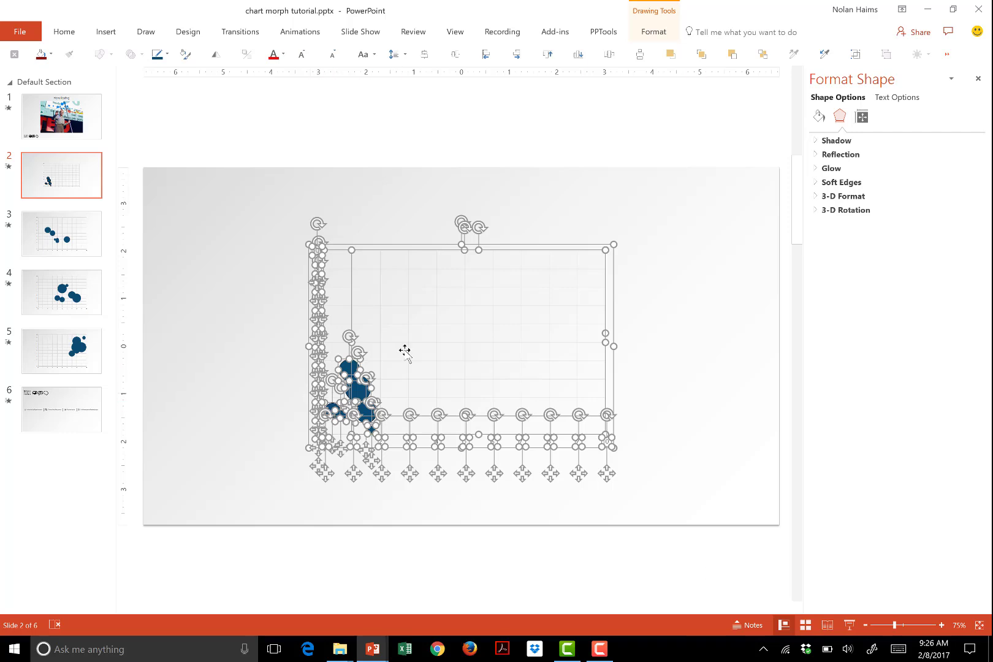
mouse_move(629, 514)
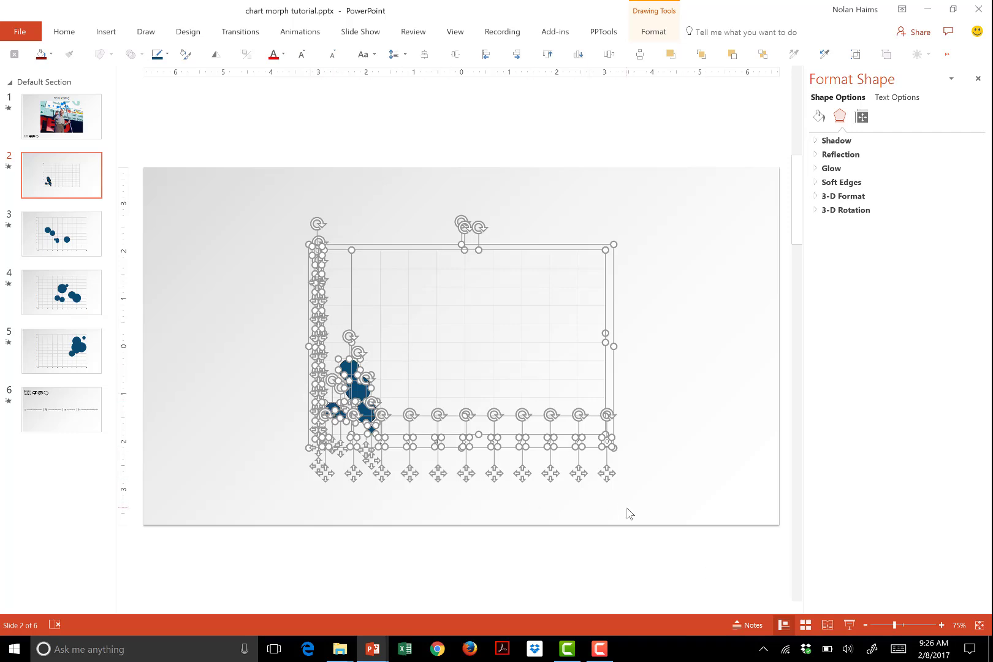
mouse_move(441, 310)
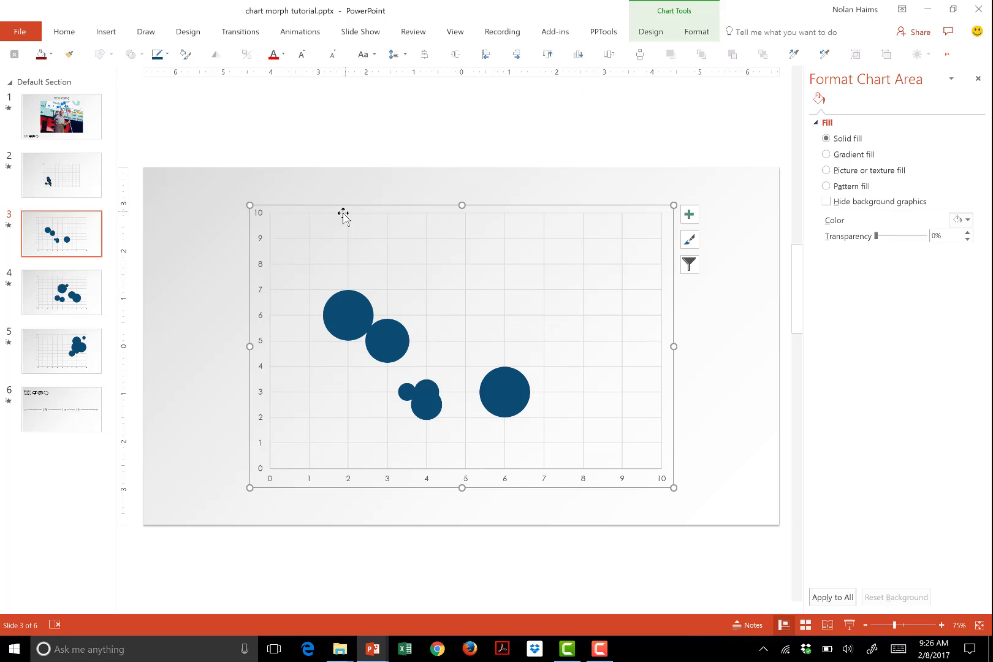
- Cut slide 3's chart, paste it as an Enhanced Metafile picture and ungroup it into shapes
click(819, 116)
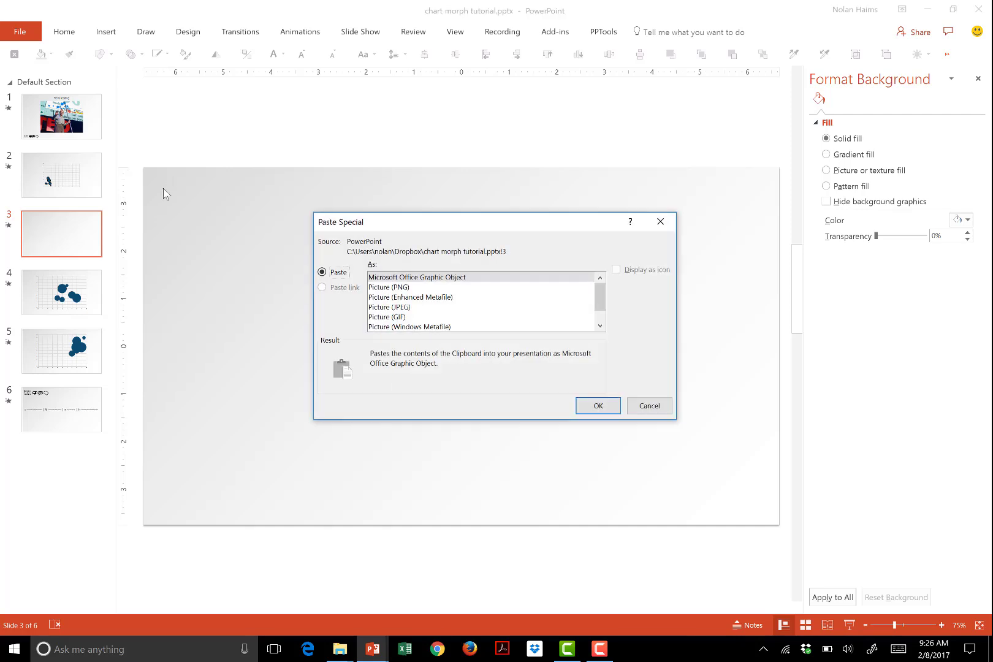
click(411, 297)
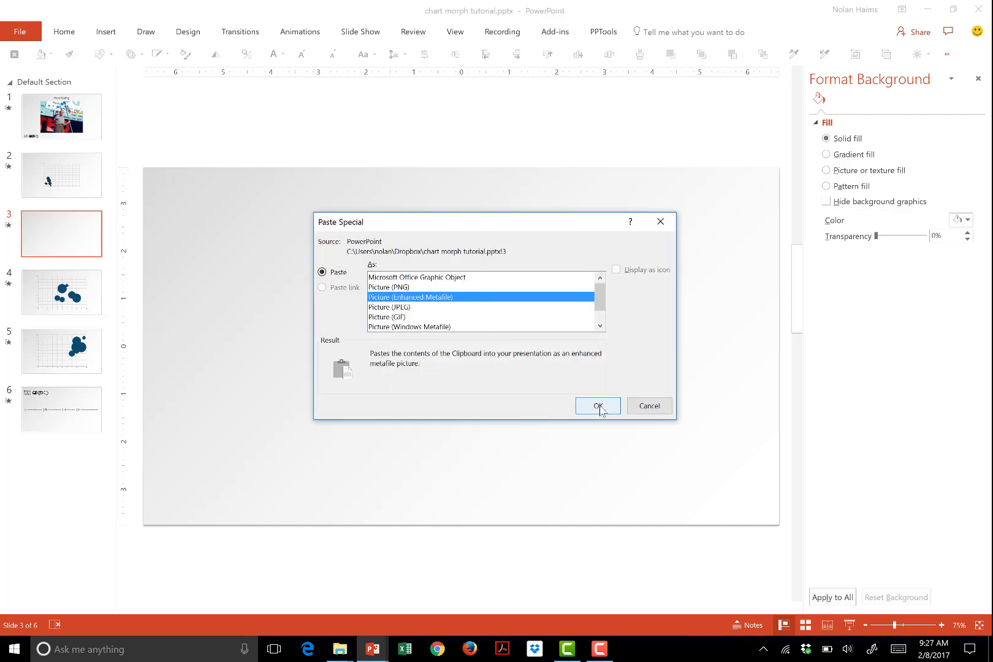
click(597, 406)
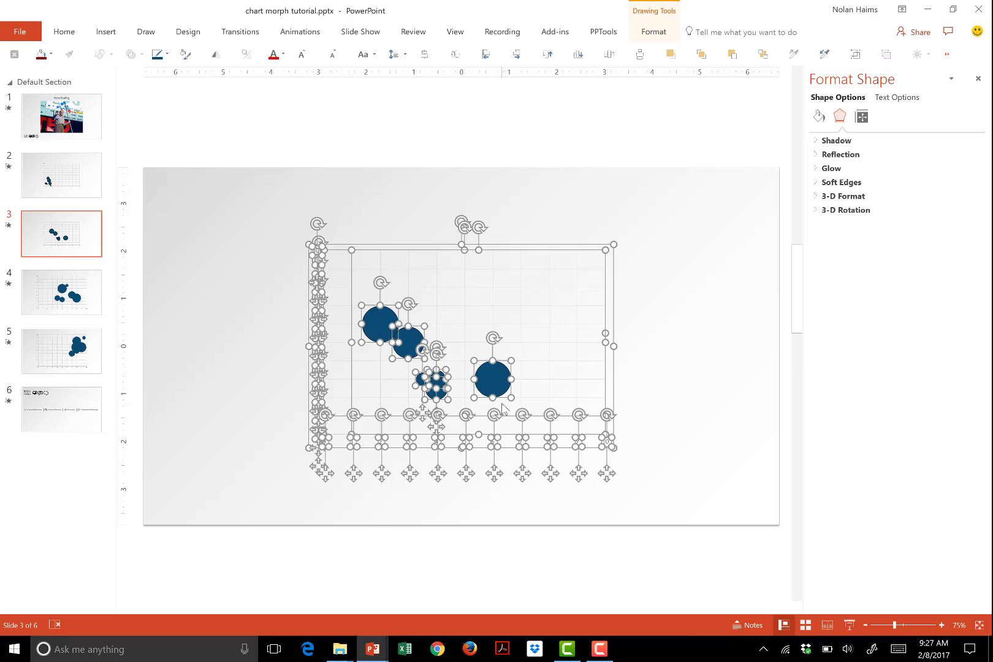
click(61, 291)
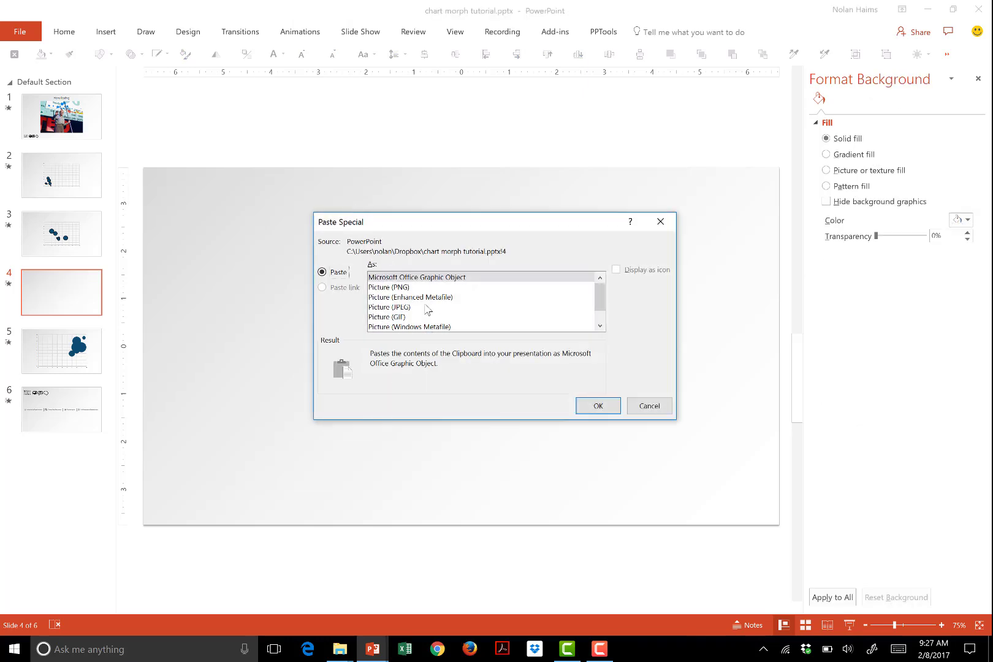
- Paste slide 4's chart as an Enhanced Metafile picture, convert it to shapes, then select slide 5
click(597, 406)
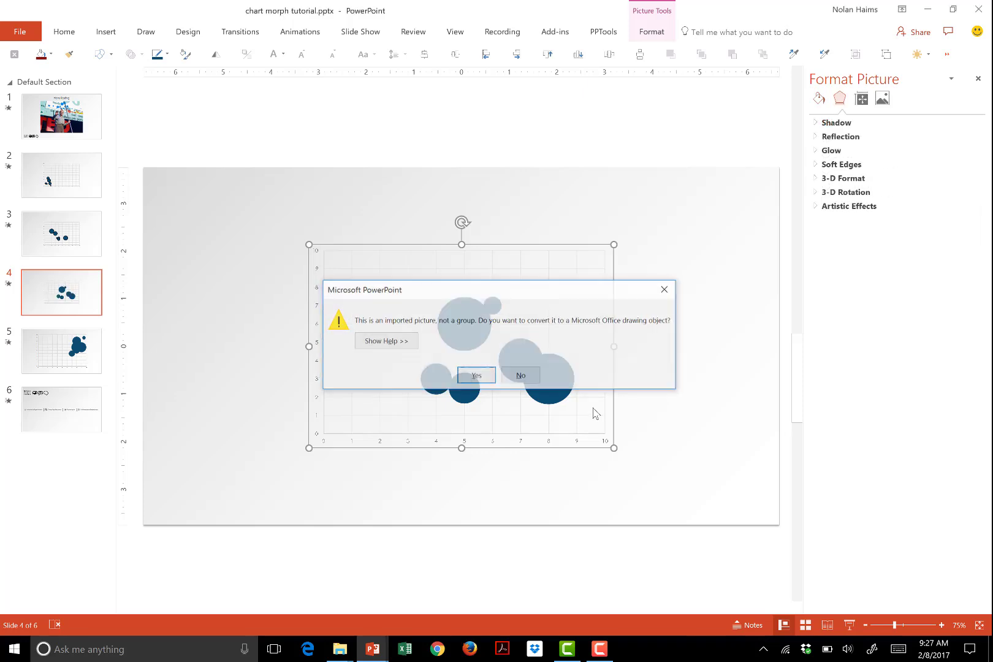
click(476, 375)
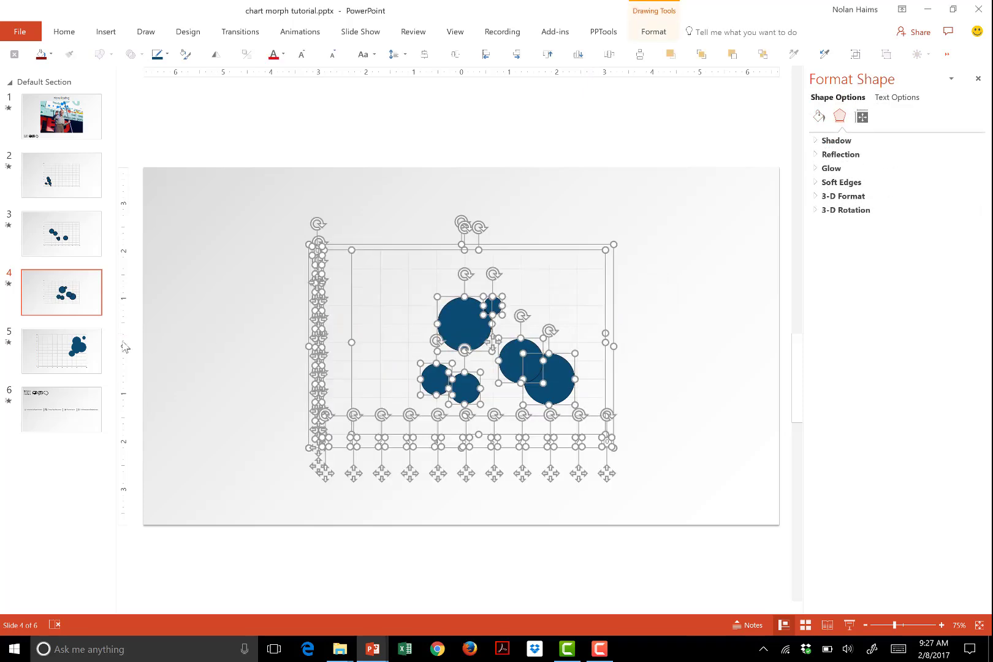
click(62, 350)
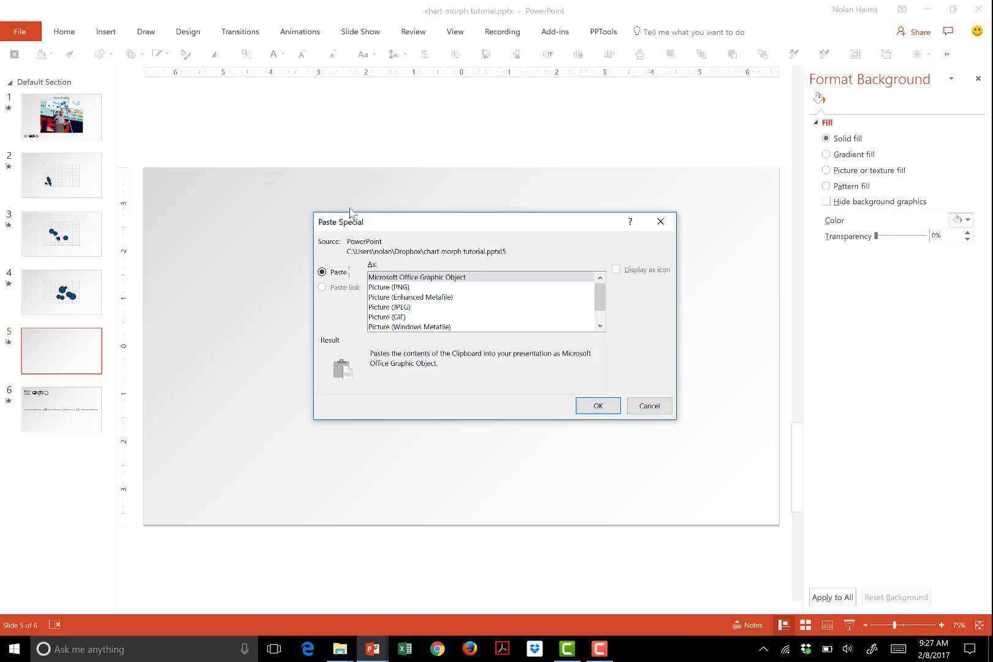
- Paste slide 5's chart as a Picture (Enhanced Metafile) so slides 2–5 hold pictures
click(411, 297)
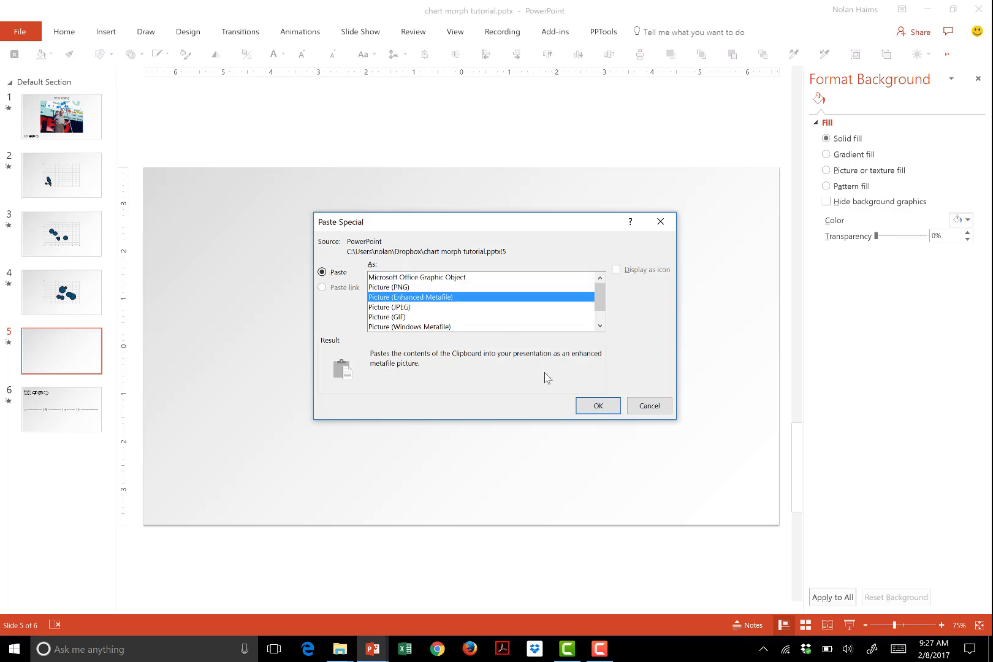
click(597, 405)
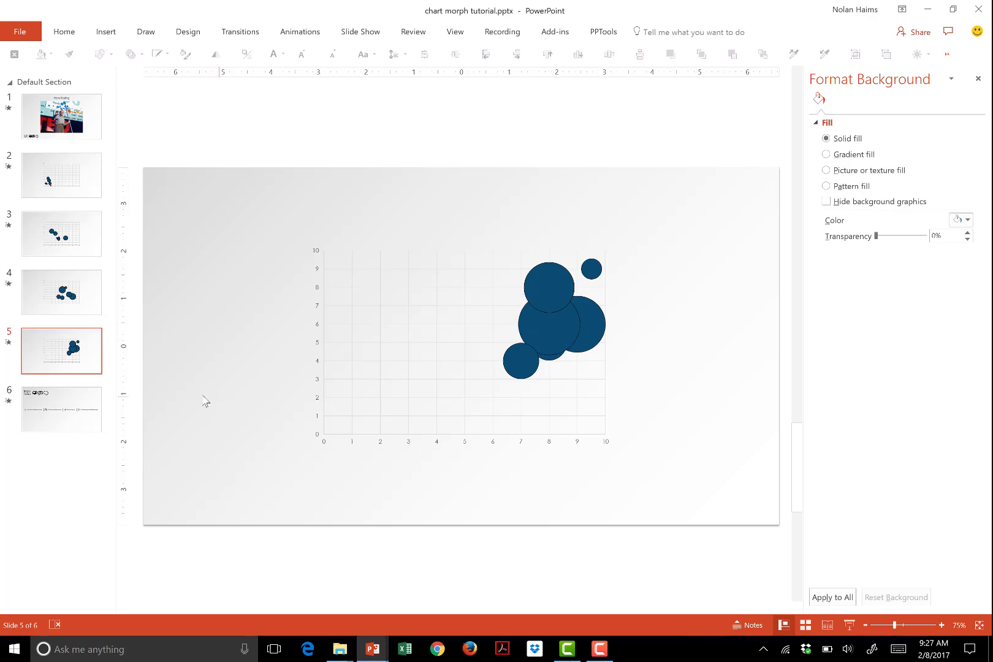
mouse_move(95, 317)
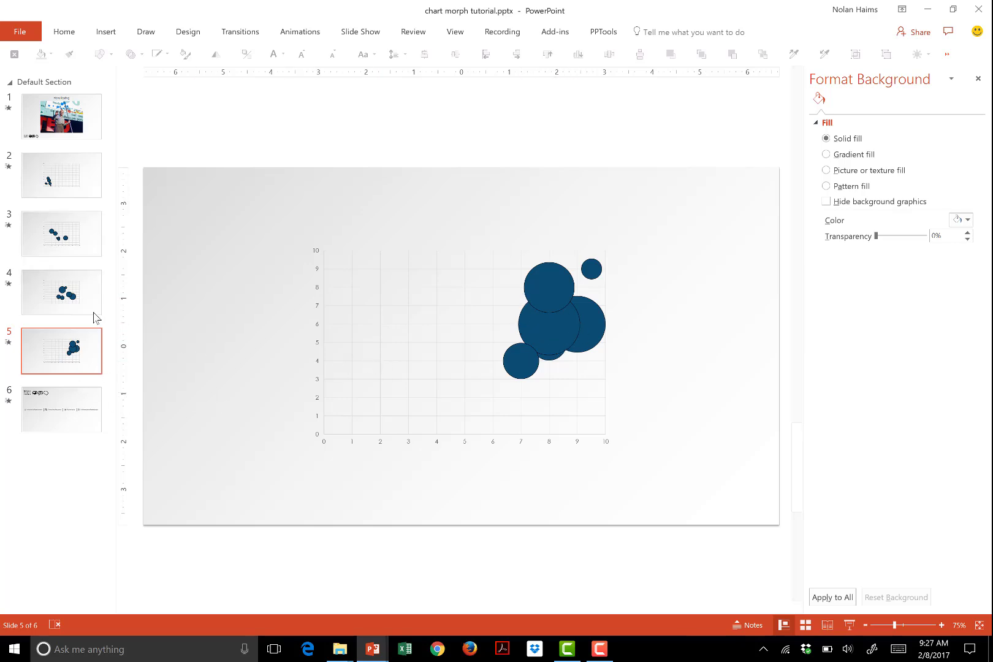
mouse_move(202, 300)
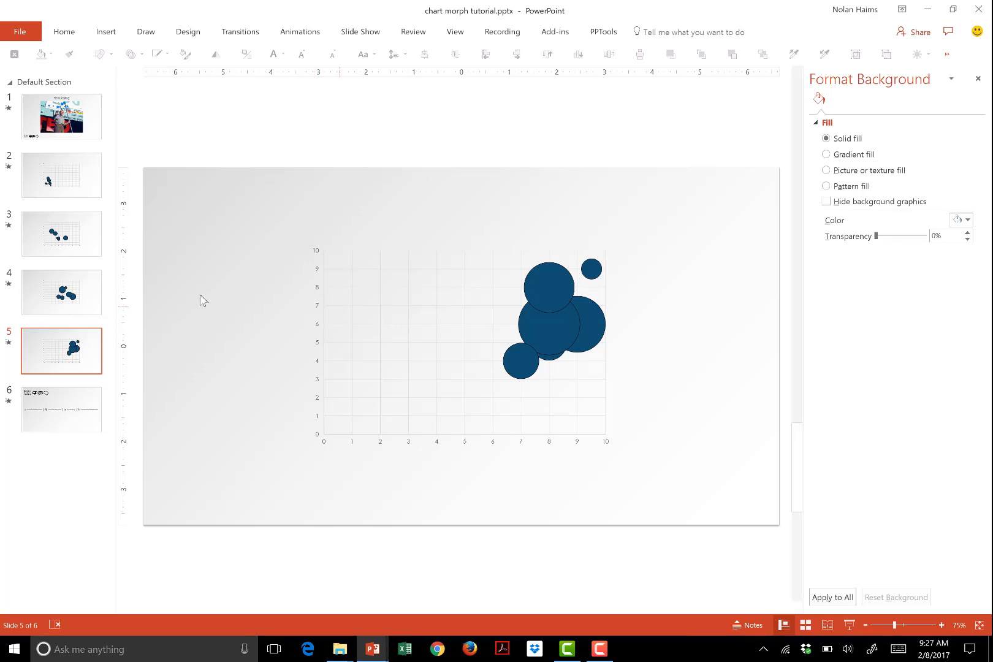
click(62, 175)
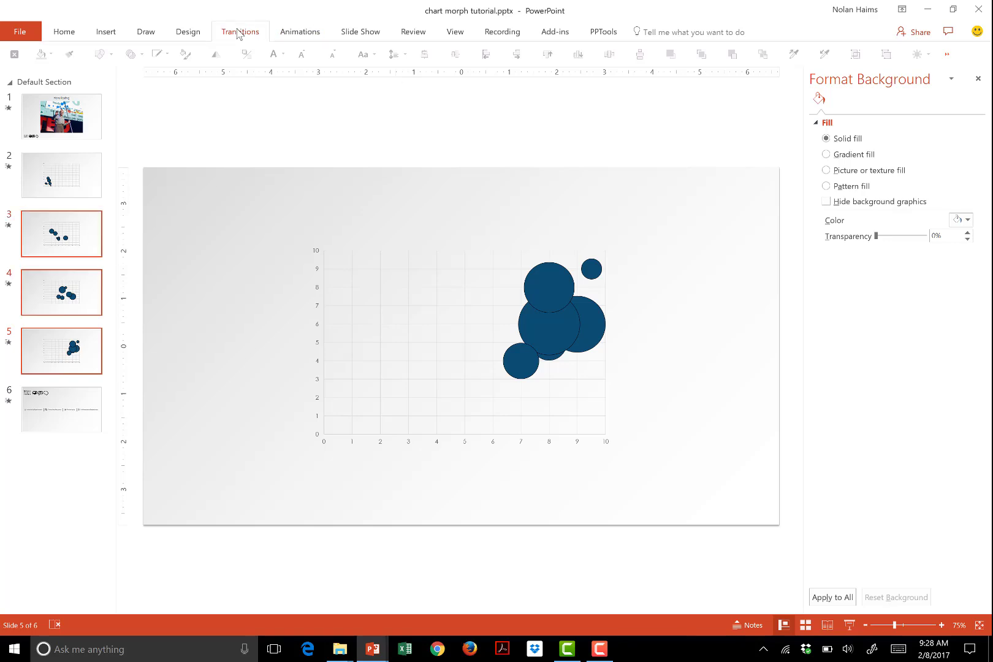
- With slides 3–5 selected, show the Transitions ribbon and go back to slide 2
click(240, 32)
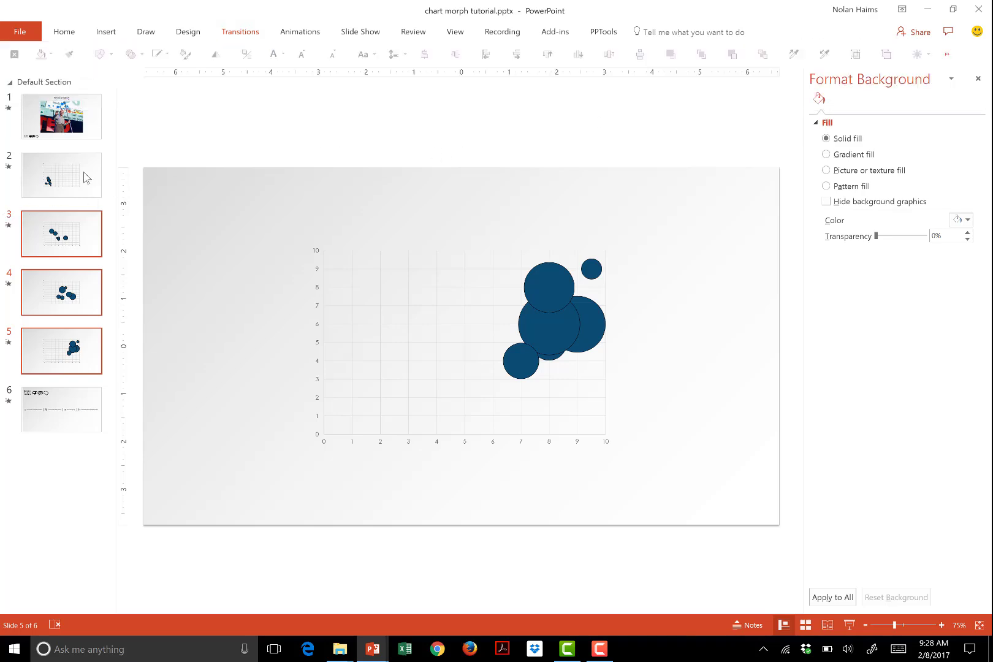
click(62, 175)
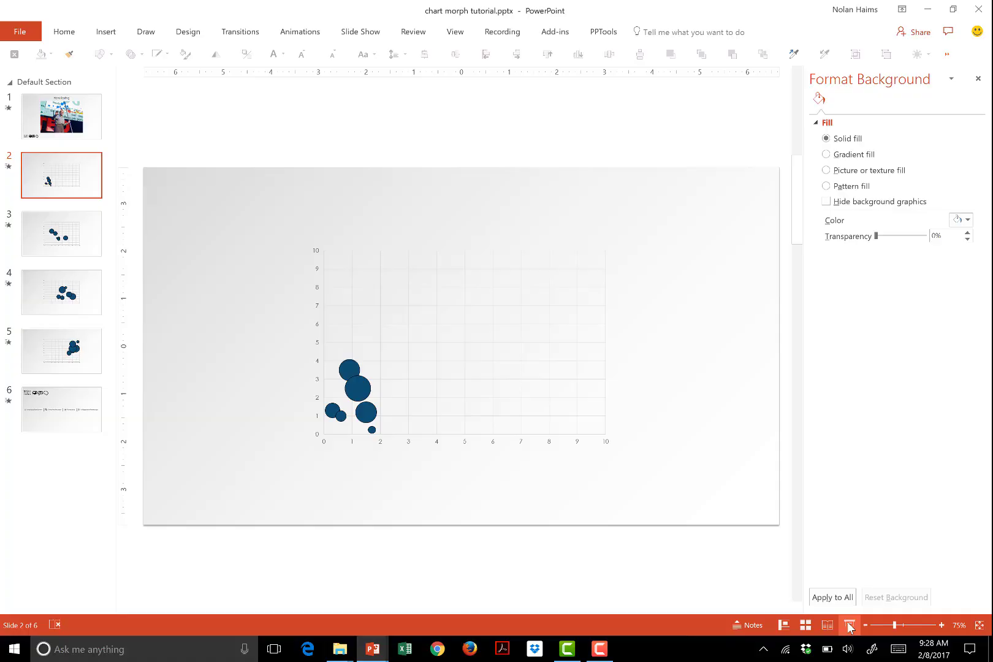